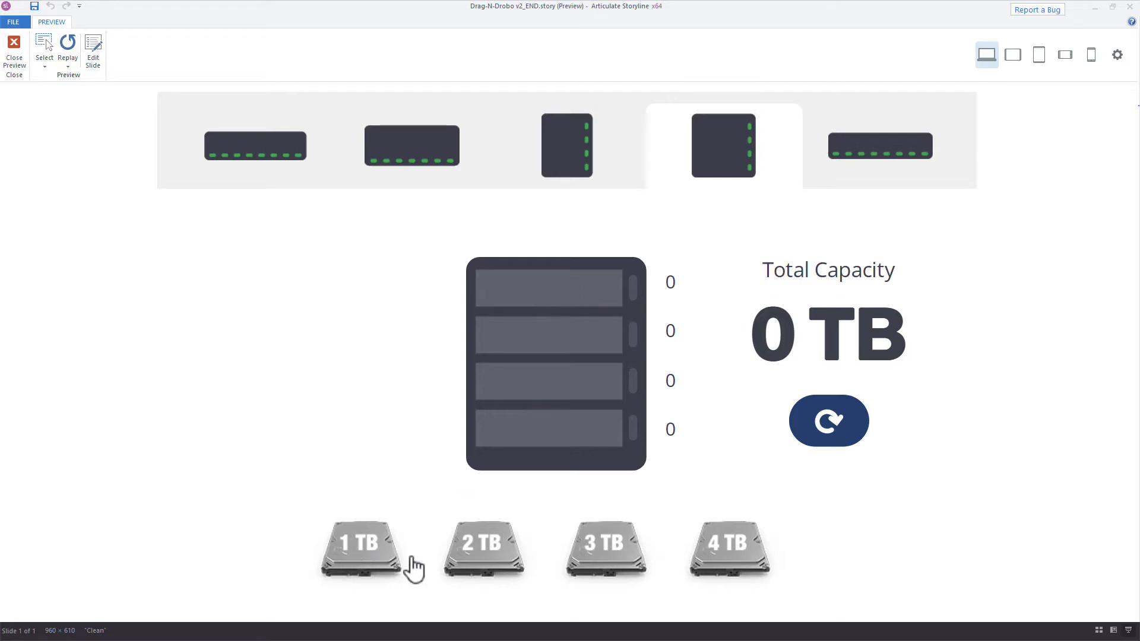
pyautogui.moveTo(386, 589)
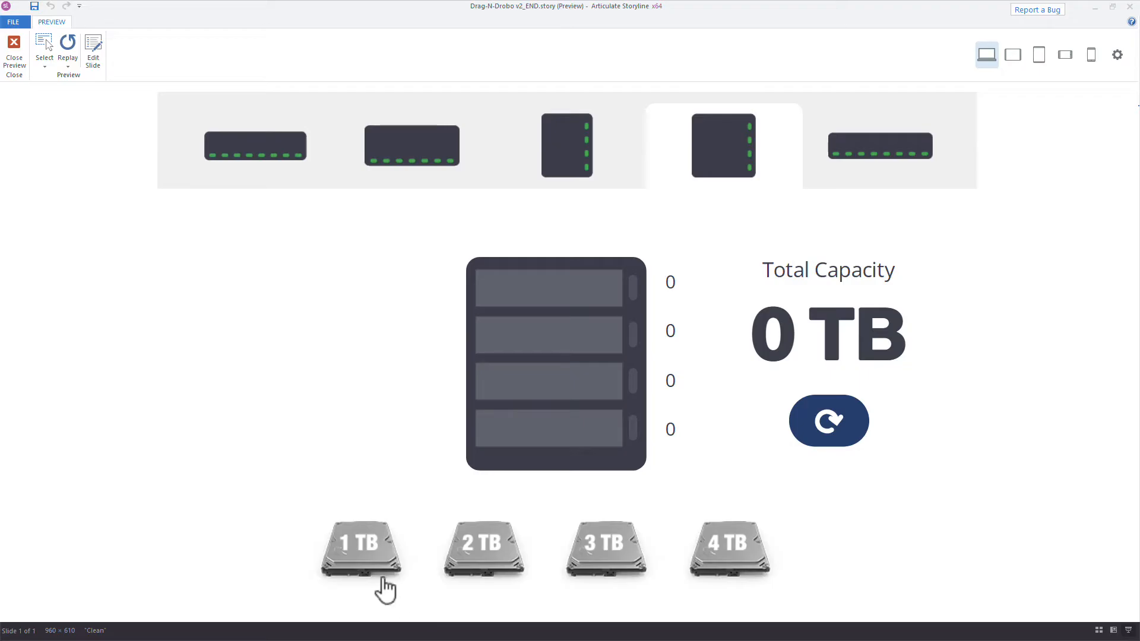
# In Preview, drop 1 TB drives into the top, second and remaining Drobo bays for 4 TB capacity
pyautogui.moveTo(361, 549); pyautogui.dragTo(366, 487)
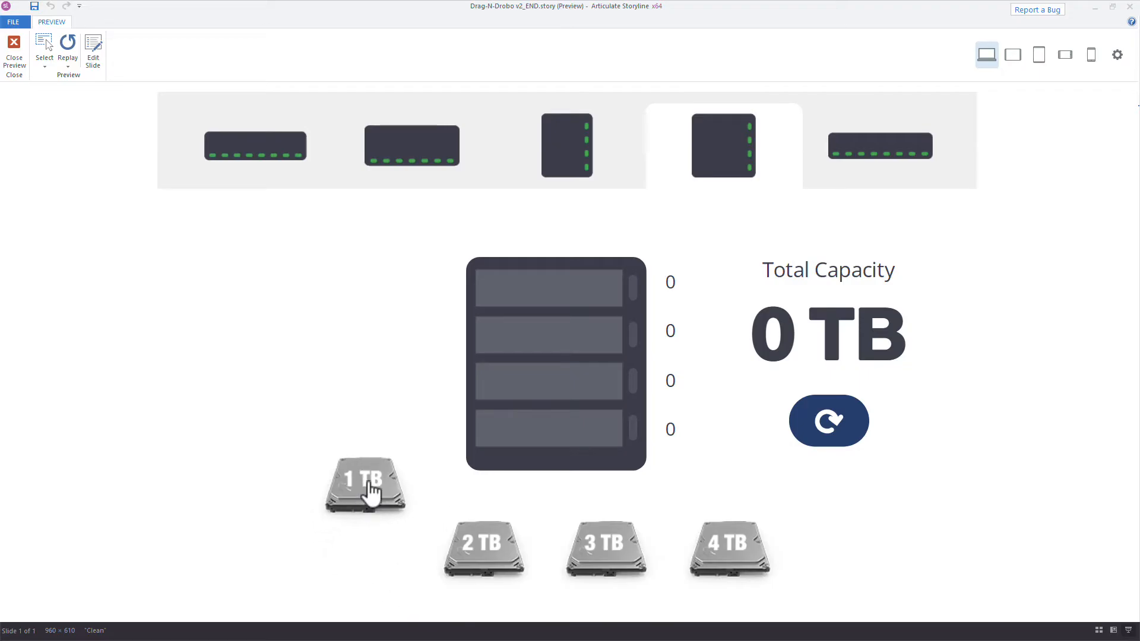
pyautogui.moveTo(366, 486); pyautogui.dragTo(516, 313)
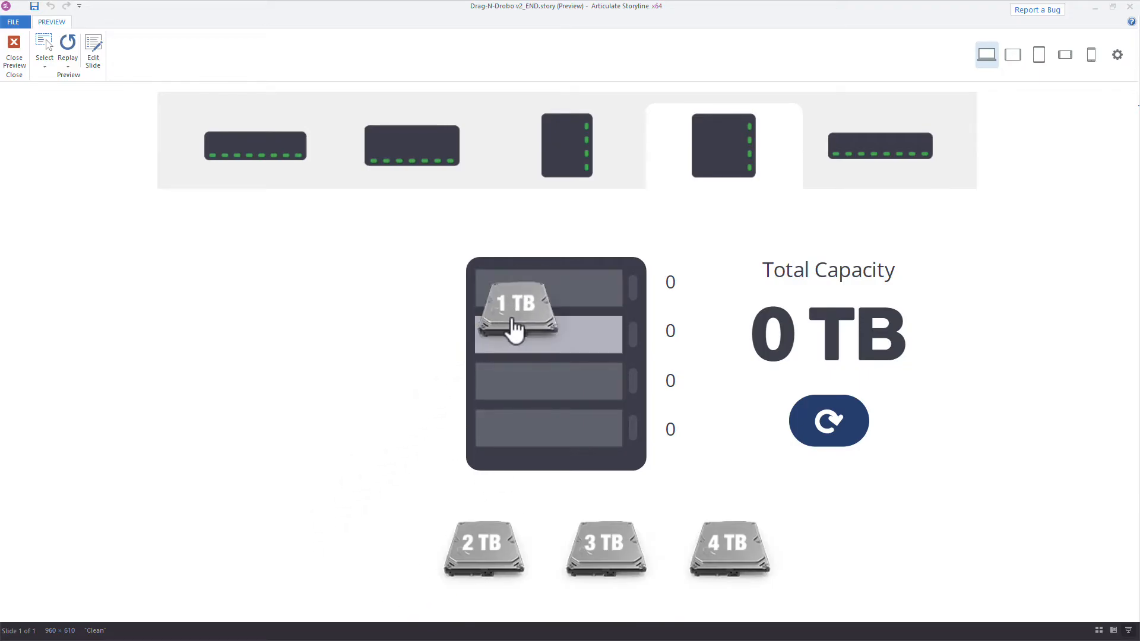
pyautogui.moveTo(516, 323); pyautogui.dragTo(522, 291)
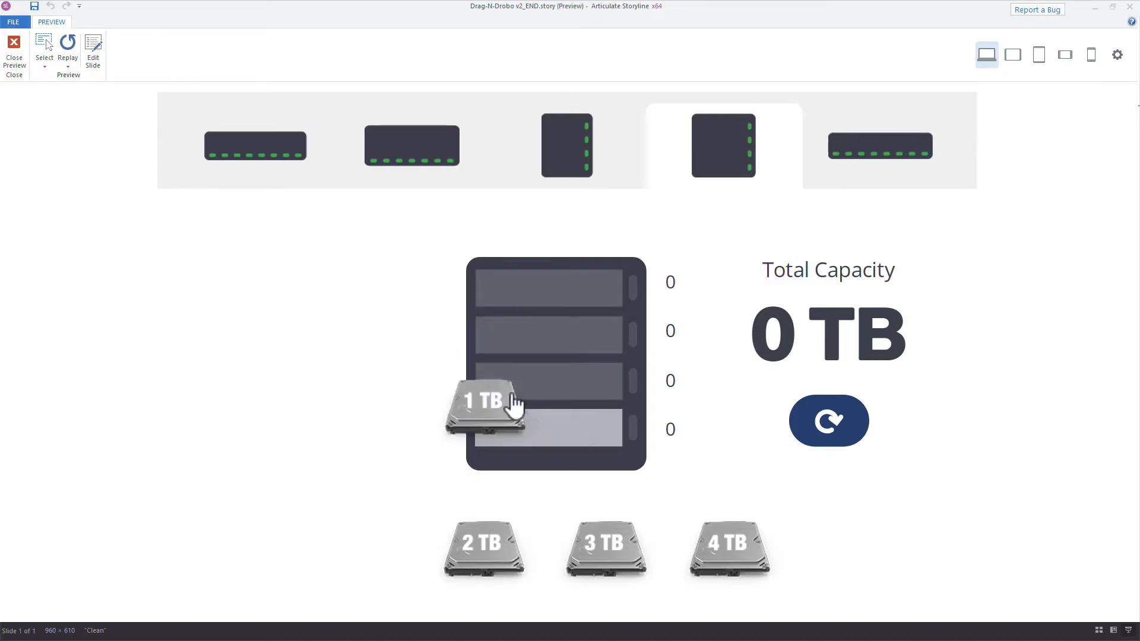
pyautogui.moveTo(485, 404); pyautogui.dragTo(549, 289)
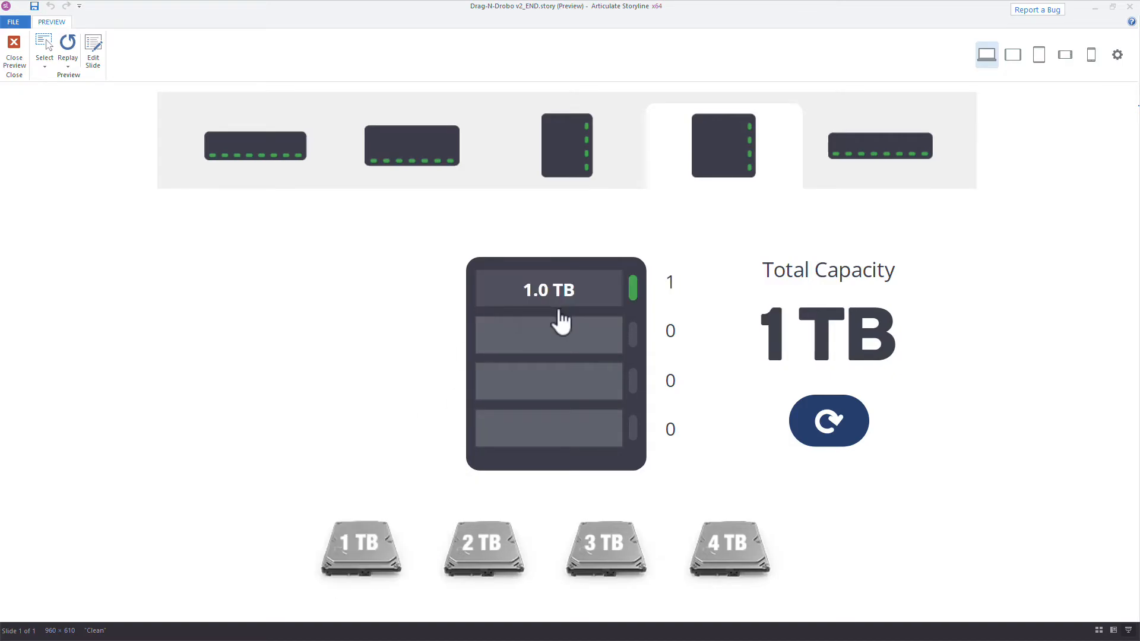
pyautogui.moveTo(360, 549); pyautogui.dragTo(549, 334)
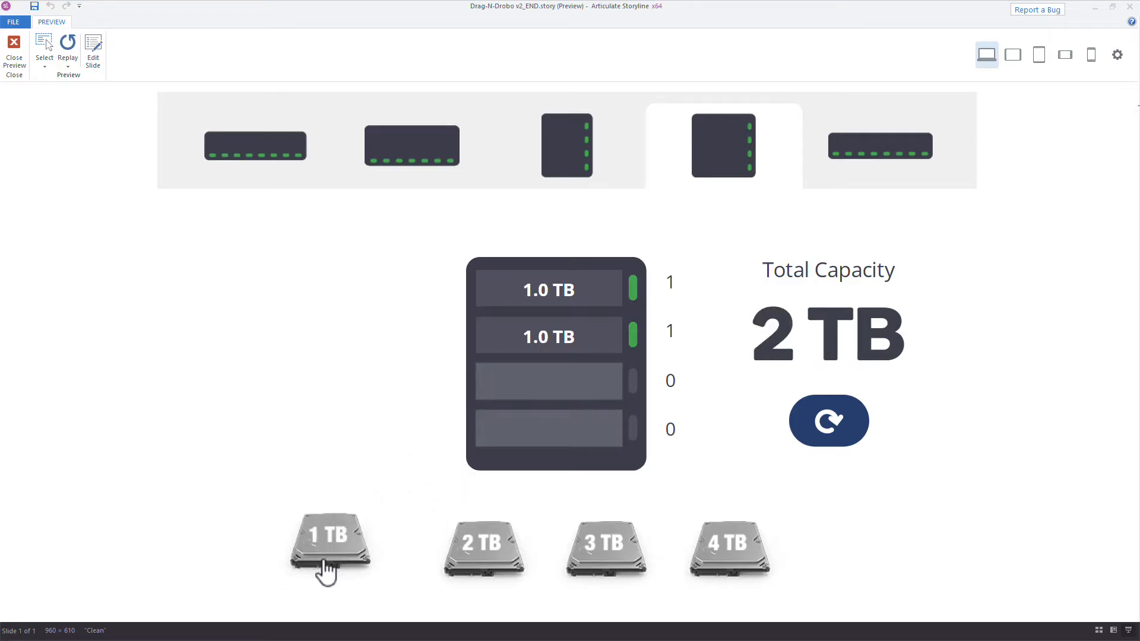
pyautogui.moveTo(329, 549); pyautogui.dragTo(548, 383)
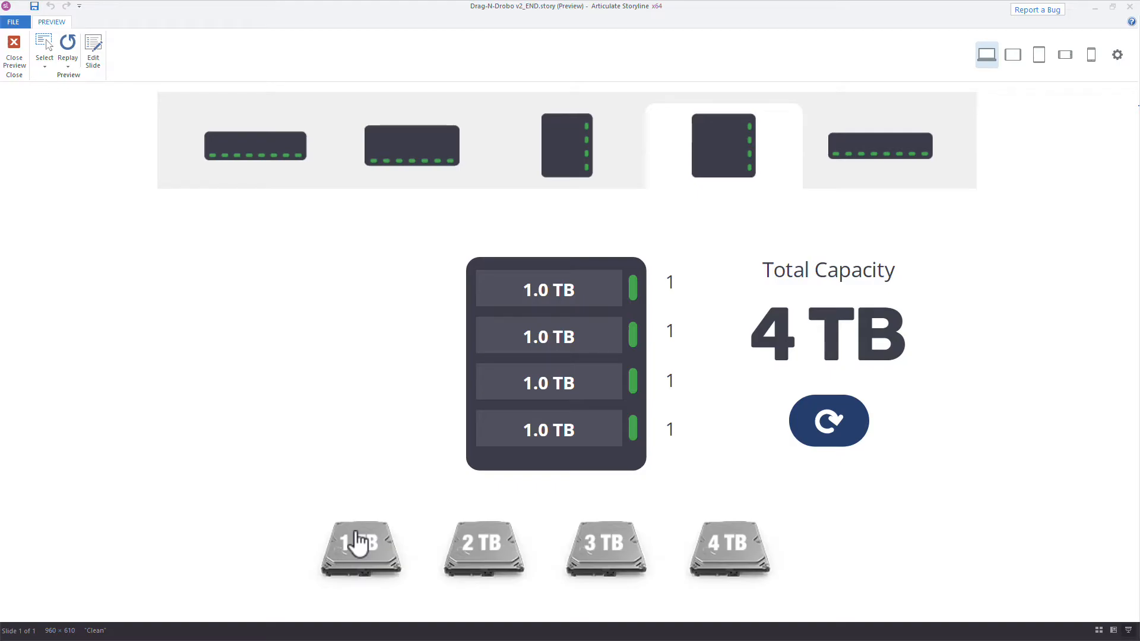
pyautogui.moveTo(349, 574)
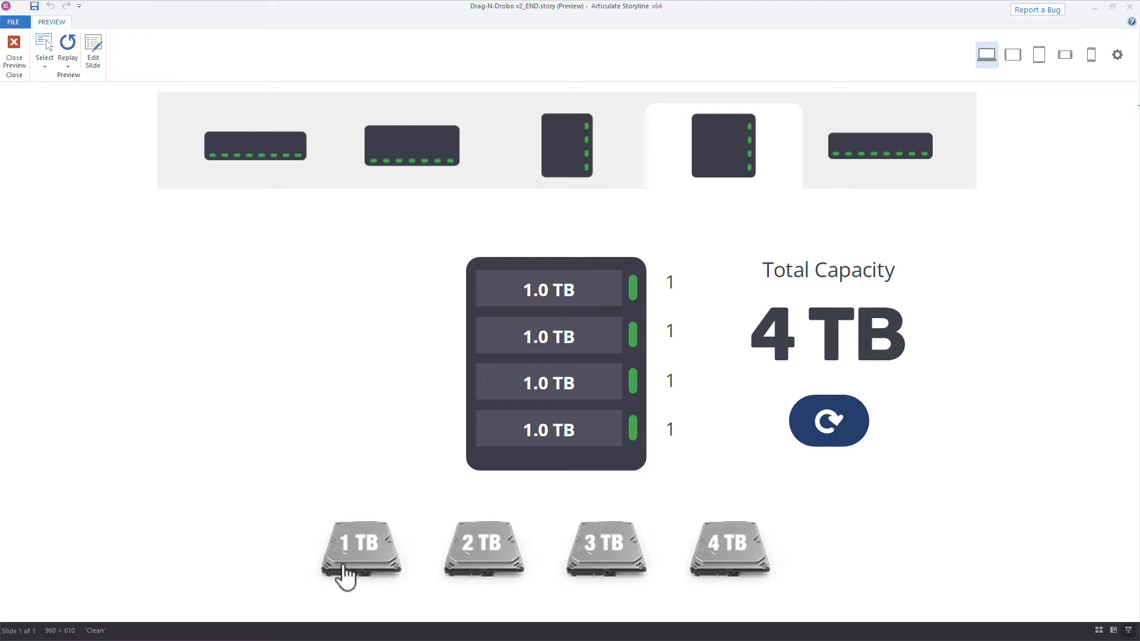
pyautogui.moveTo(346, 507)
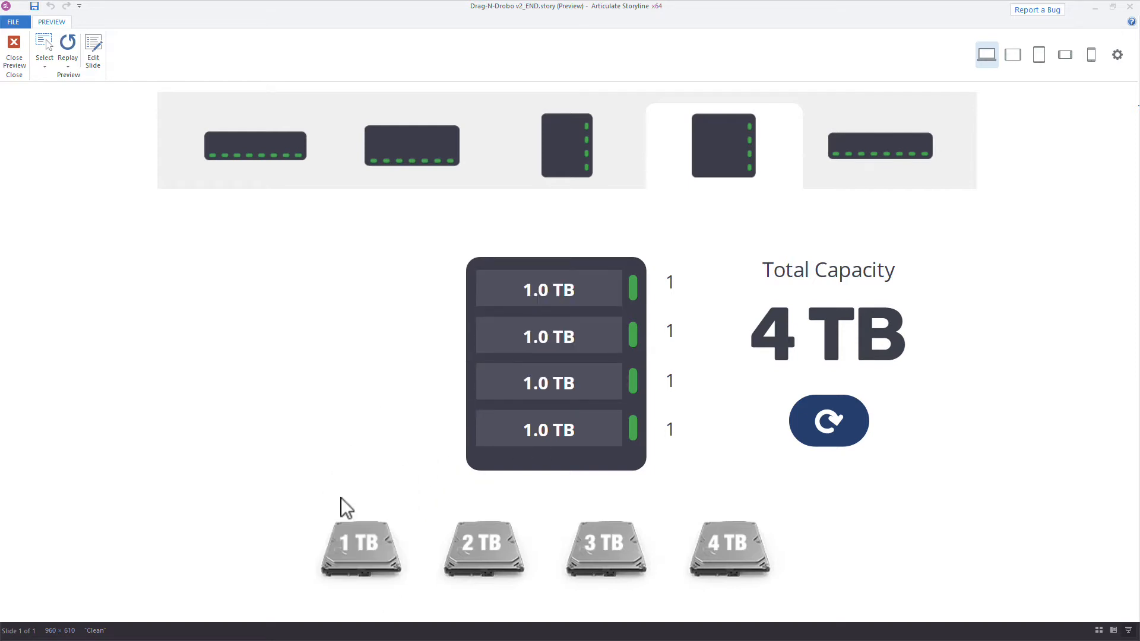
pyautogui.moveTo(356, 632)
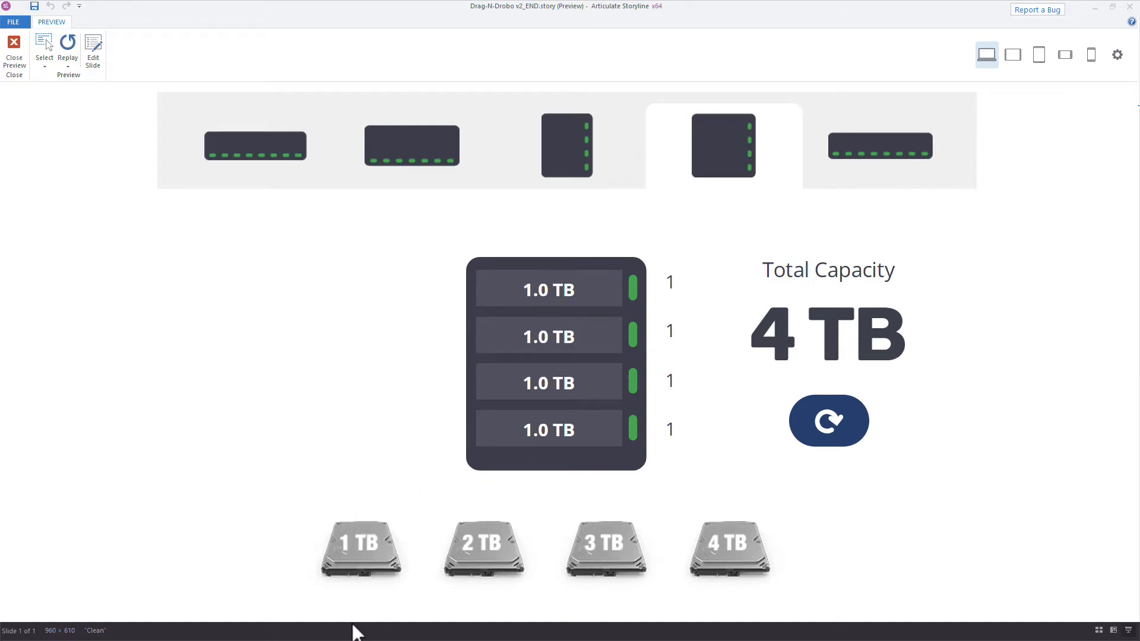